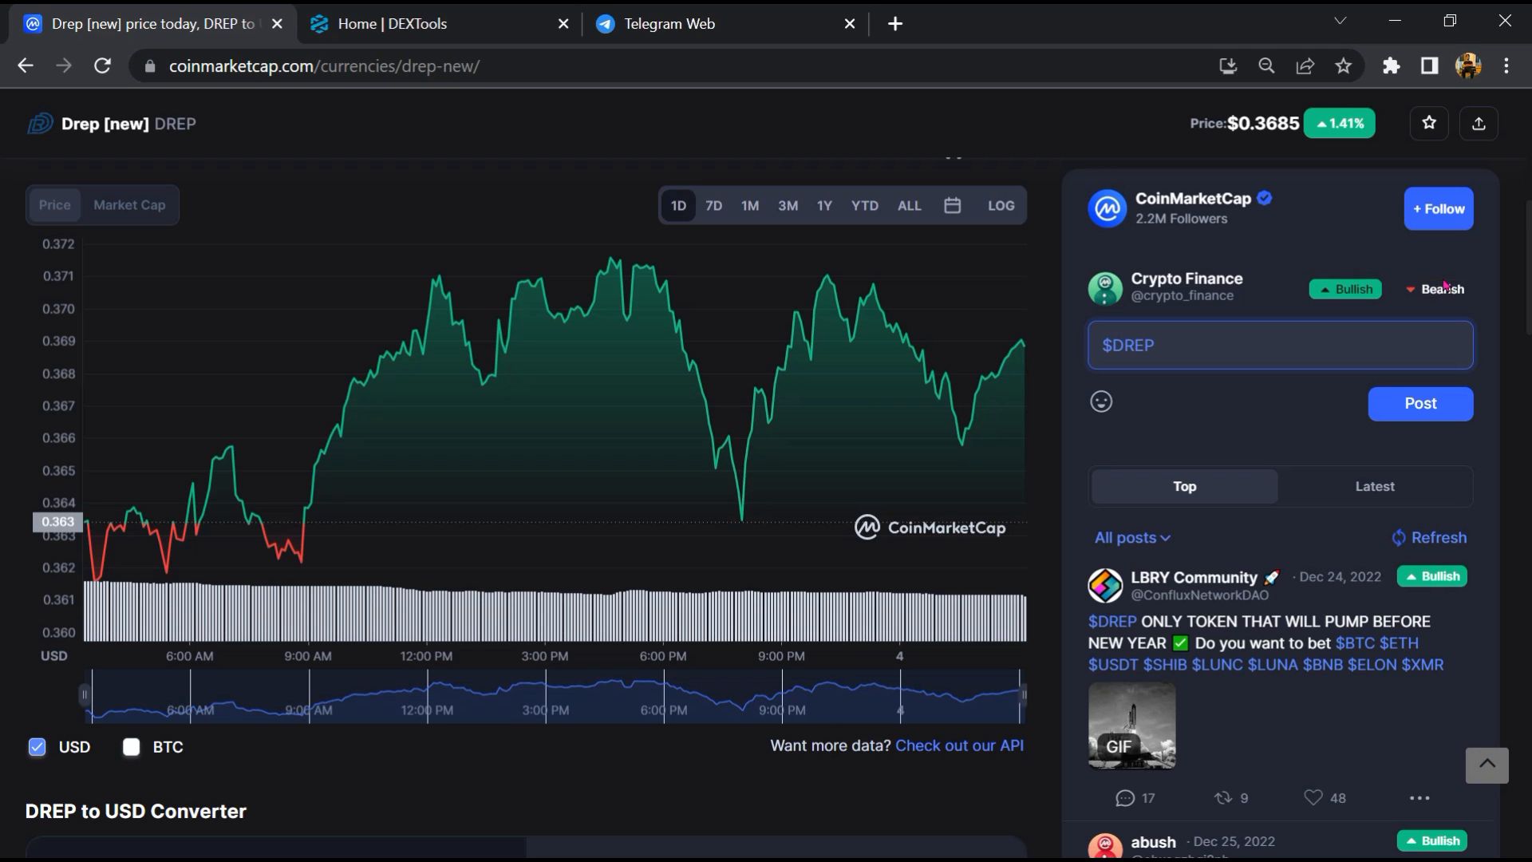
Scroll the DREP Etherscan page down to the holder balances with Gate.io, Coinbase 10 and Binance 14
scroll("down", 3)
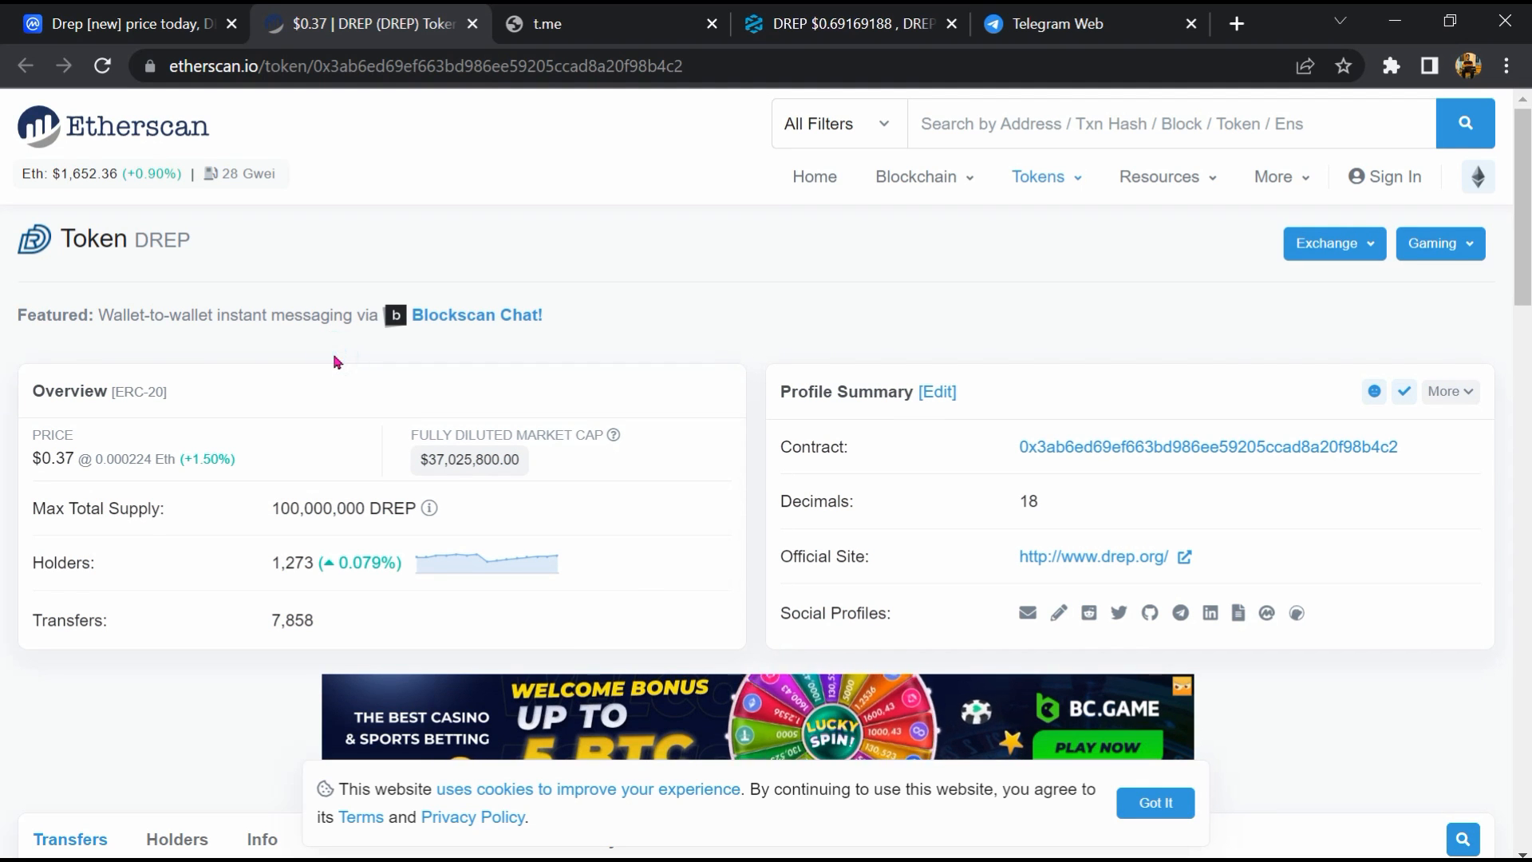
Scroll through DREP's top holders past Uniswap V3: DREP-USDT, Gate.io 5 and Hotbit 3
left_click_drag(32, 562, 400, 562)
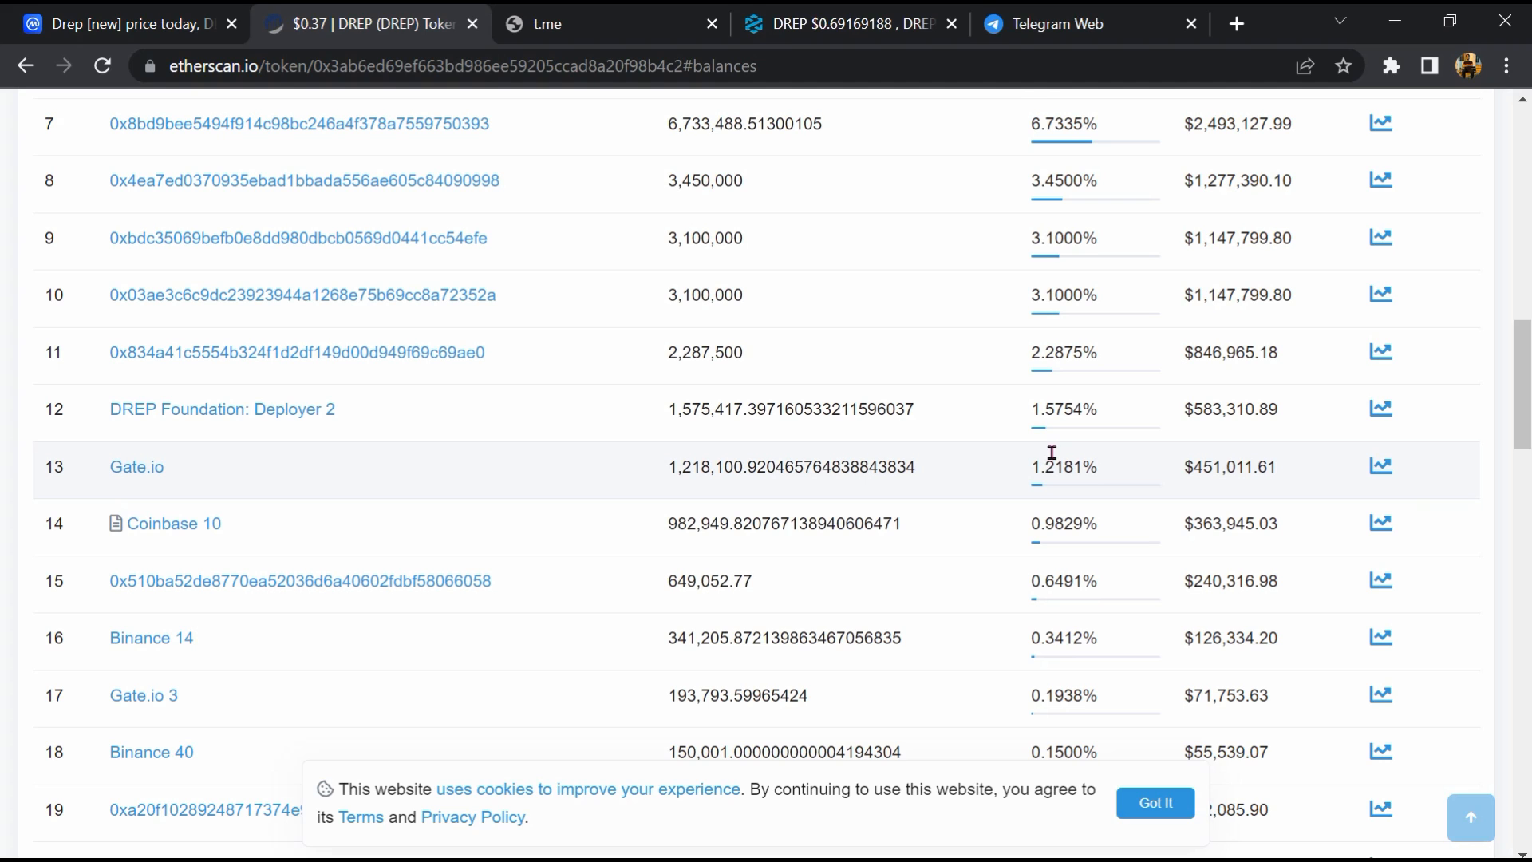
scroll("down", 3)
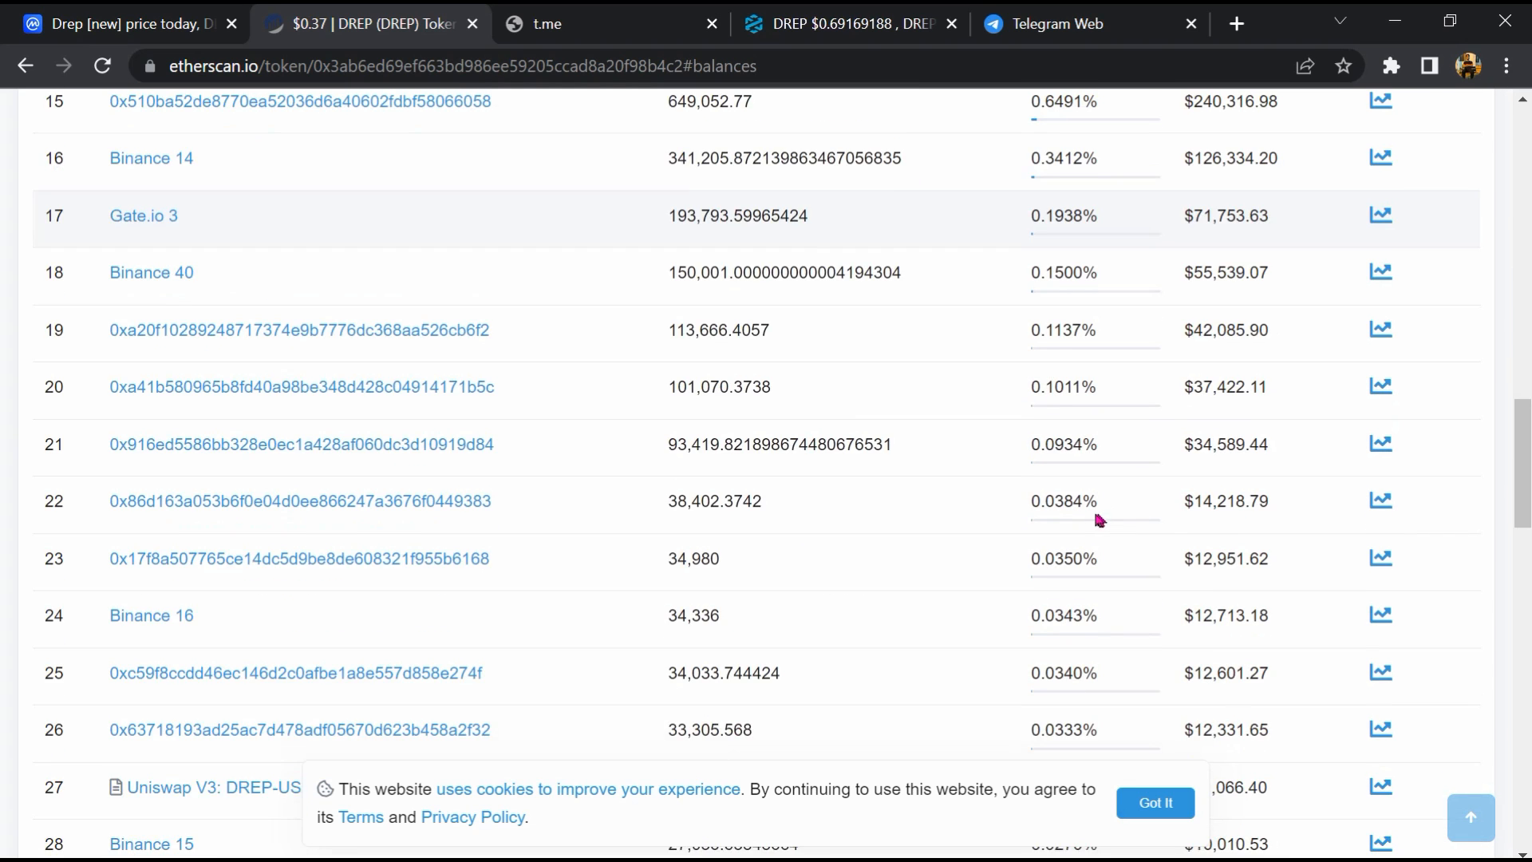
scroll("down", 3)
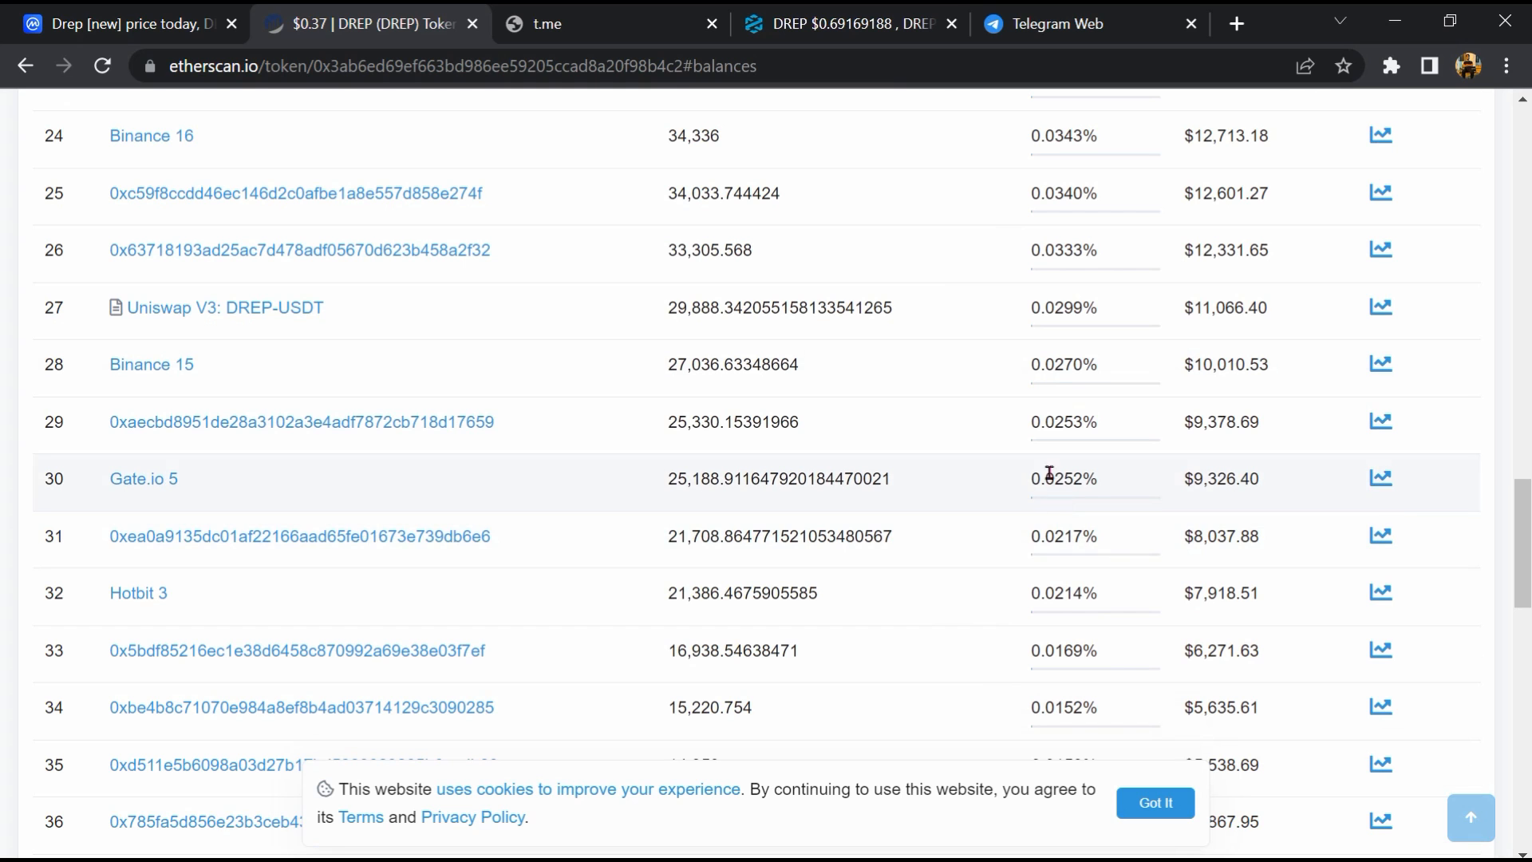